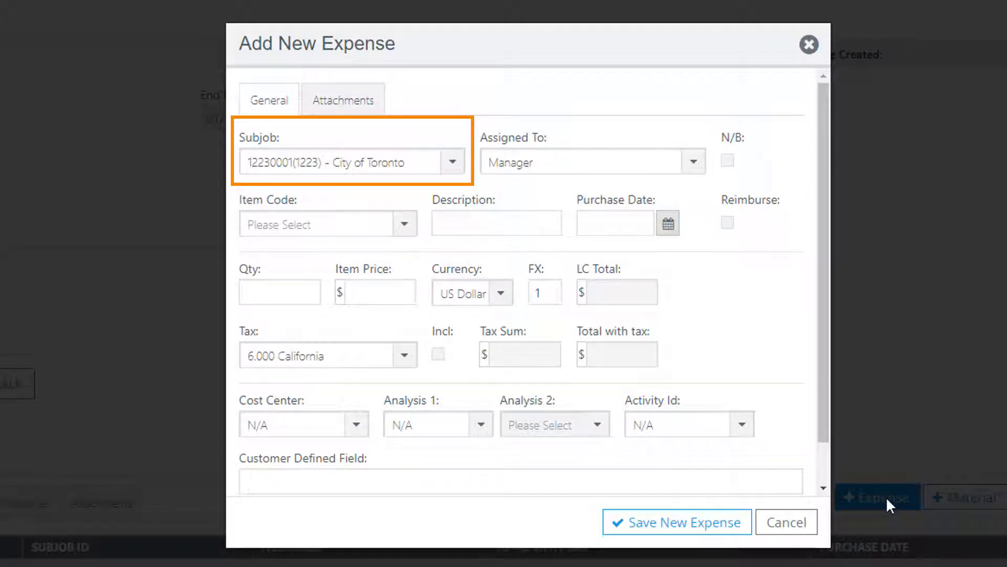
click(785, 521)
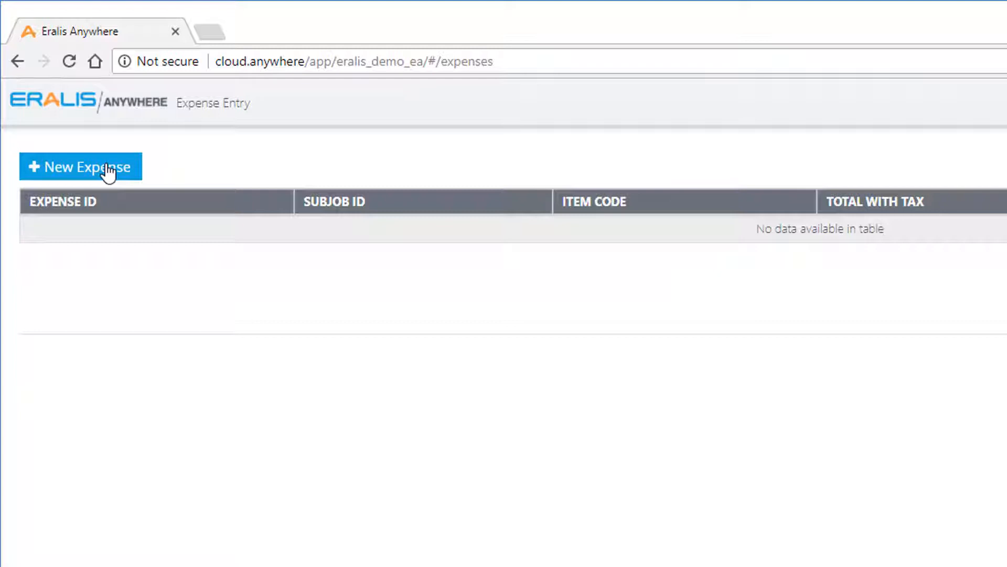